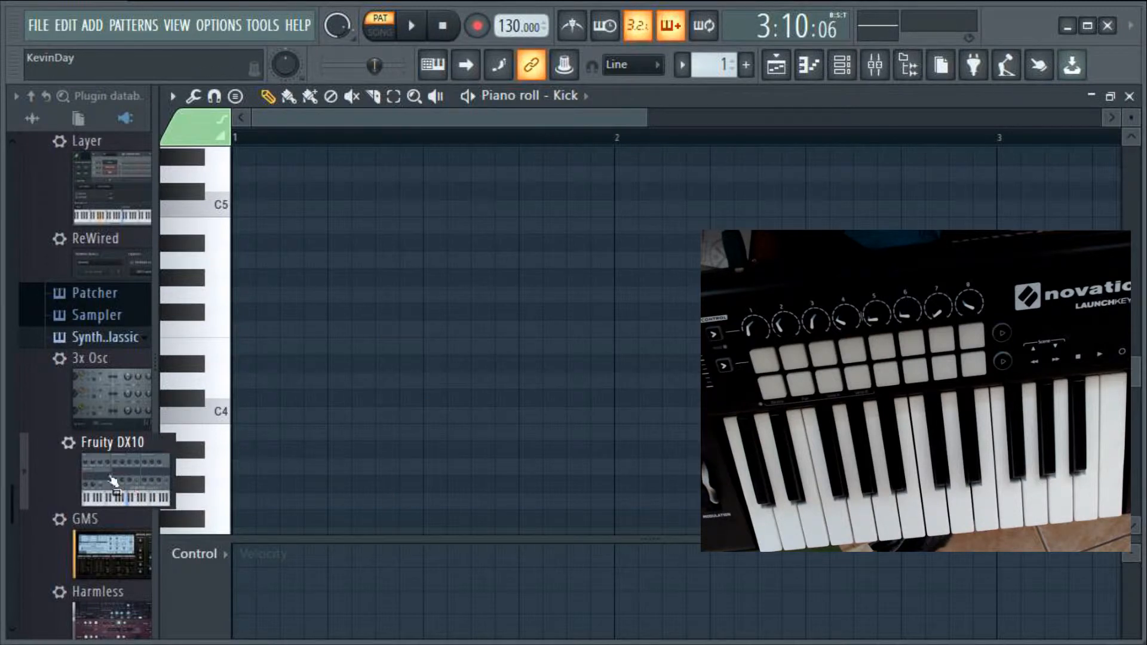
Step: Load Fruity DX10 from the Plugin database into a new channel
right_click(109, 475)
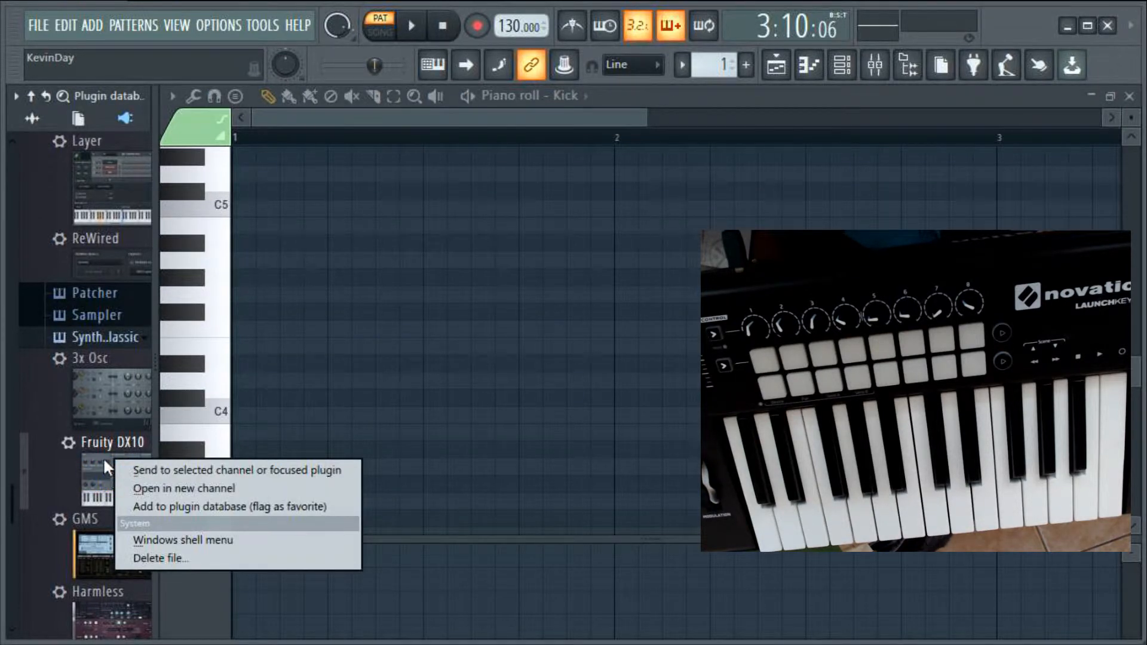
mouse_move(131, 451)
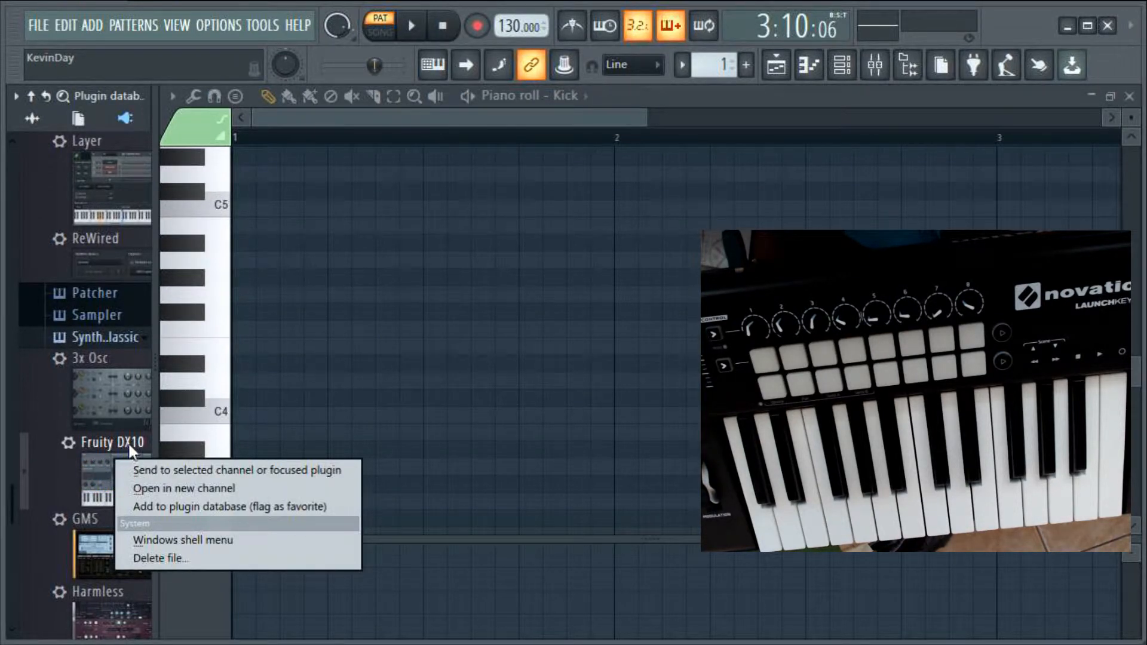
mouse_move(190, 488)
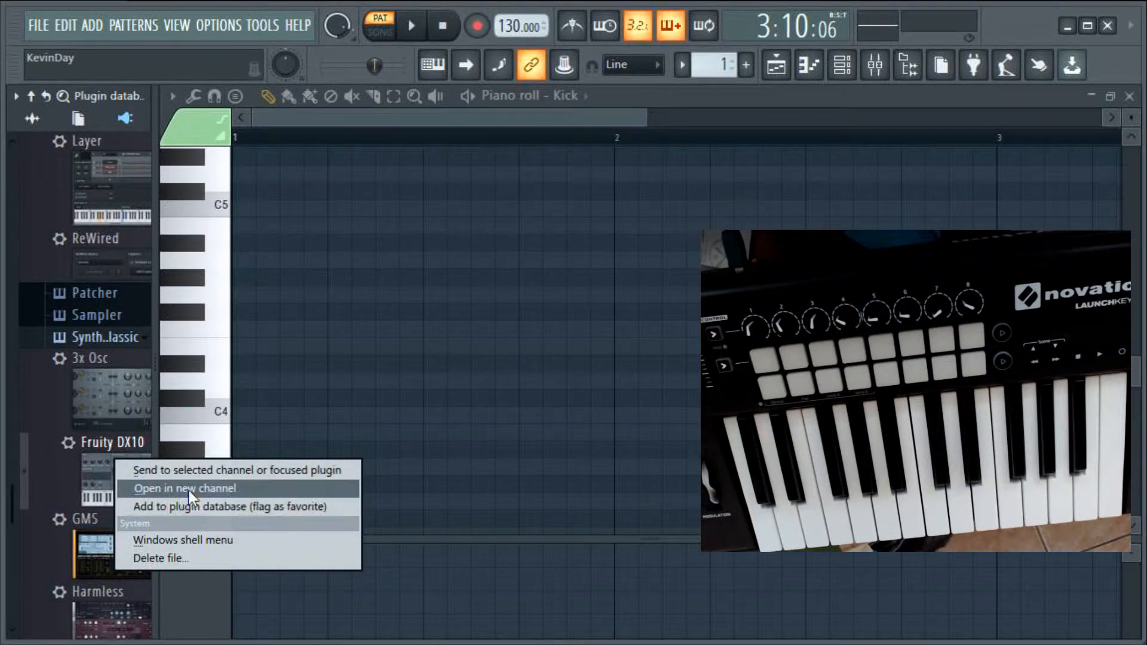
click(184, 487)
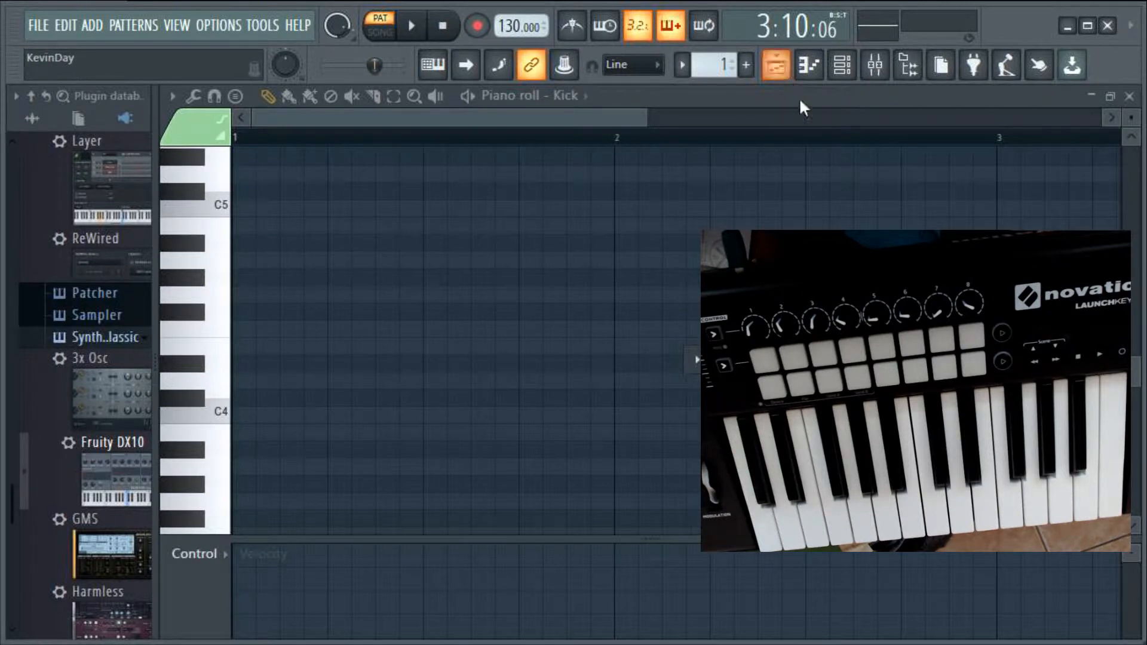
Step: Show the channel rack and select Fruity DX10 as the played channel
click(840, 65)
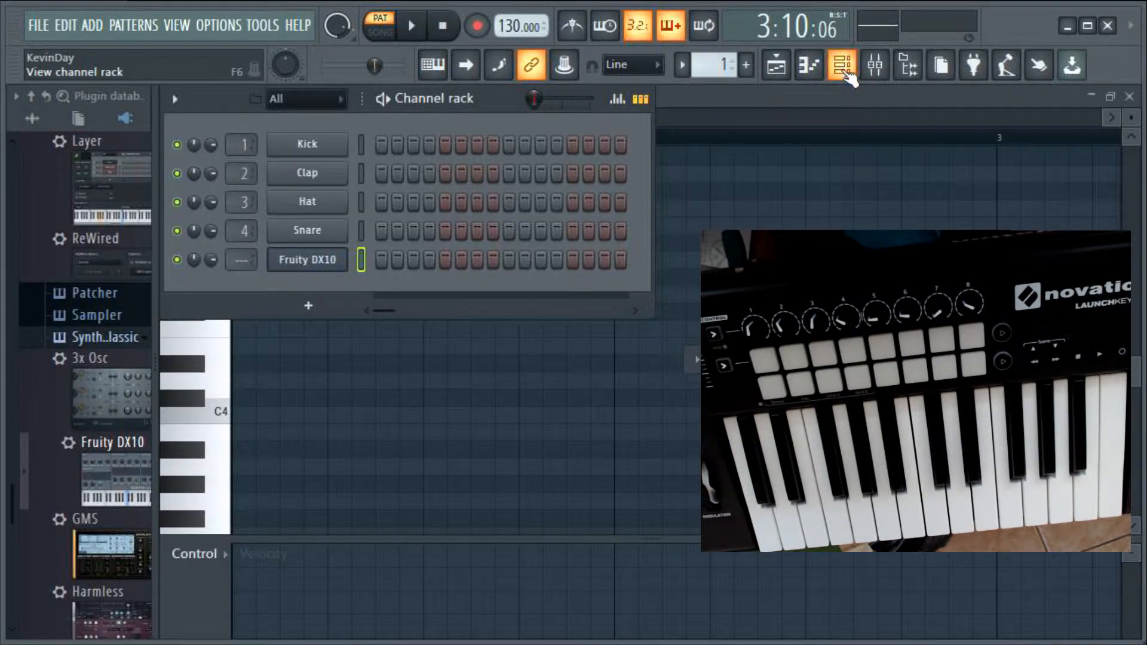
click(306, 260)
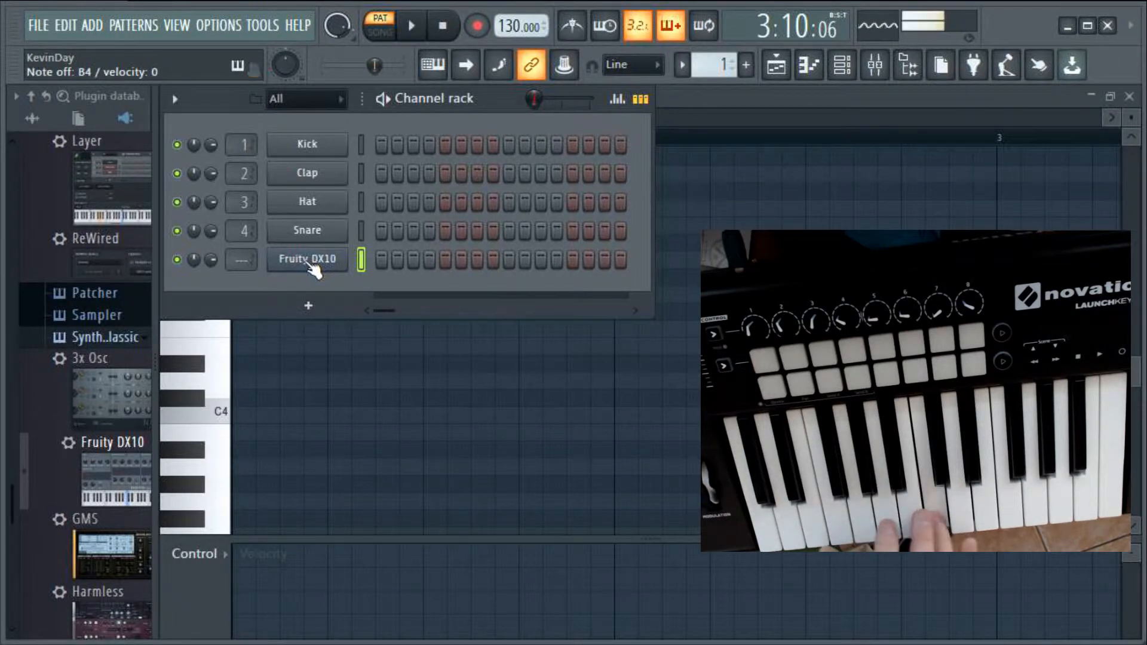
click(307, 231)
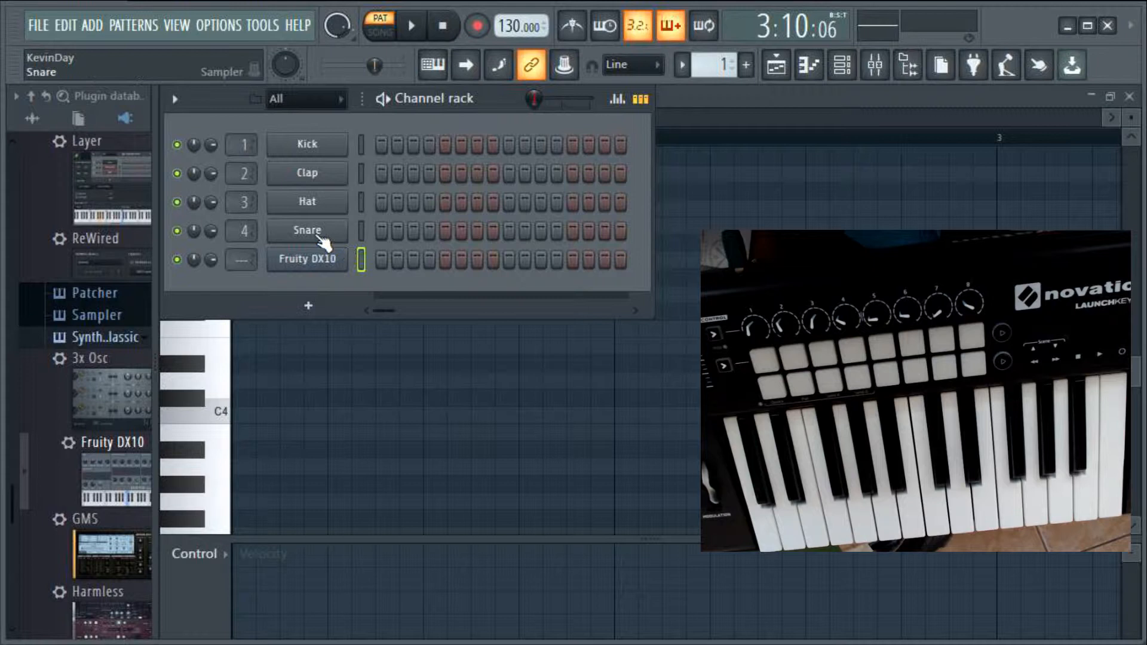
click(307, 231)
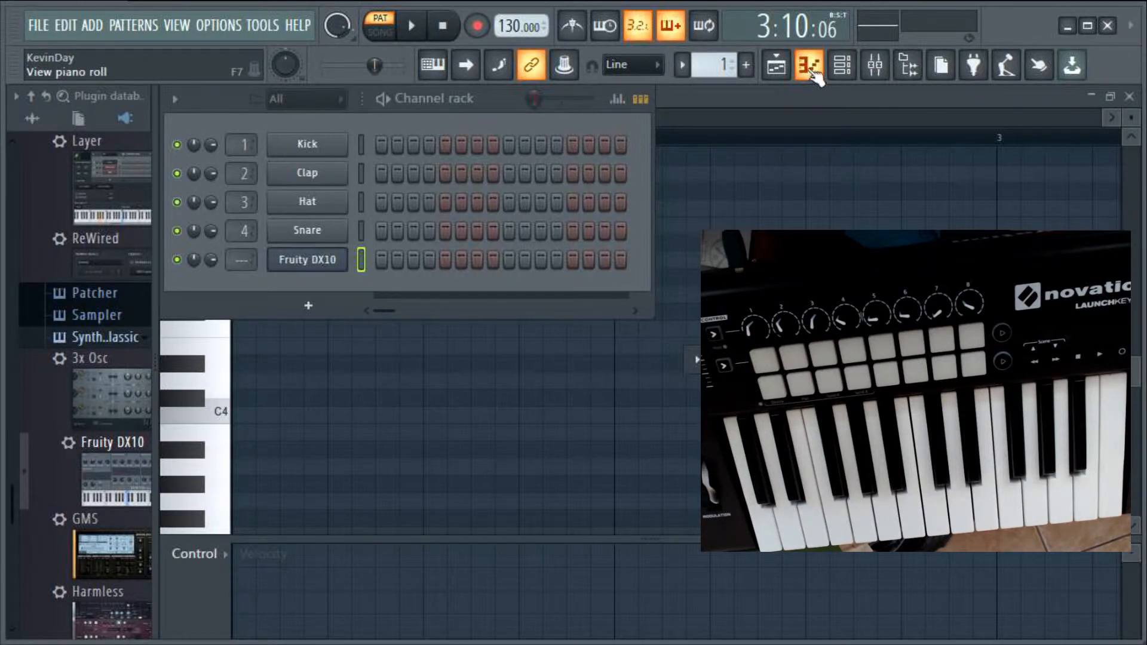
Step: Switch the piano roll to the empty Fruity DX10 pattern
click(774, 64)
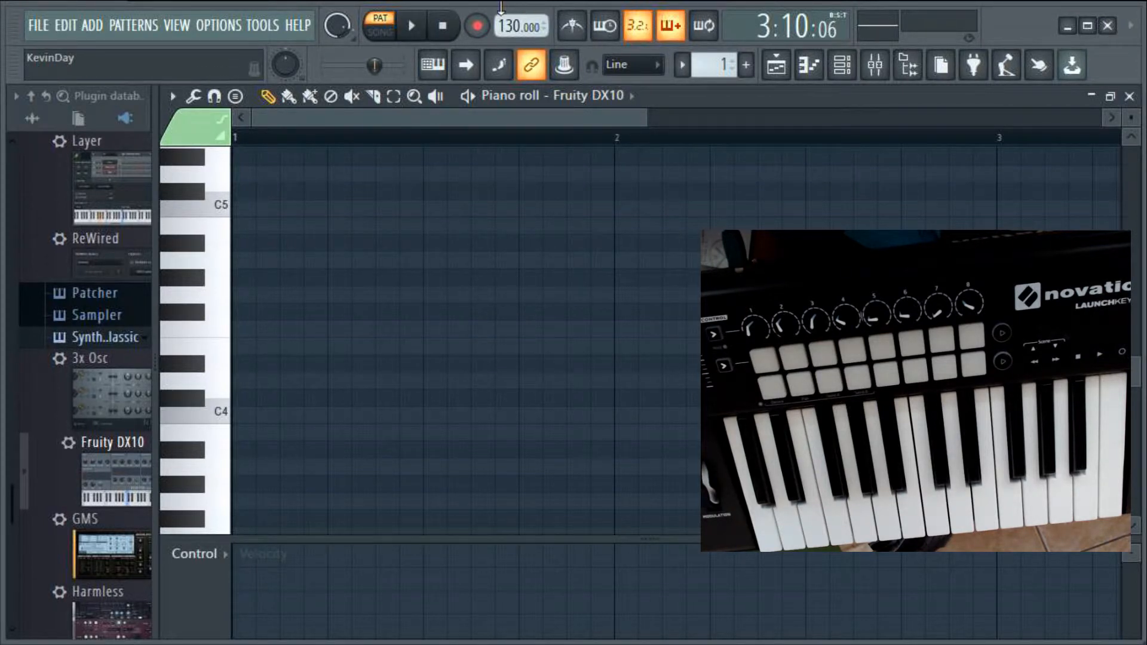
mouse_move(479, 25)
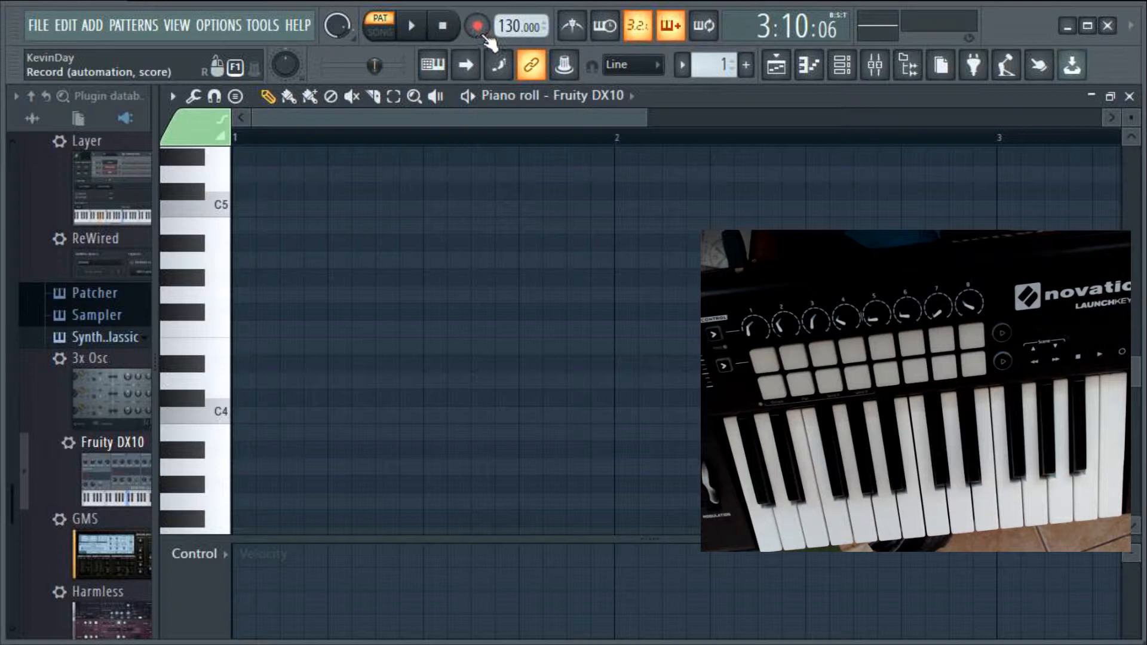
mouse_move(479, 27)
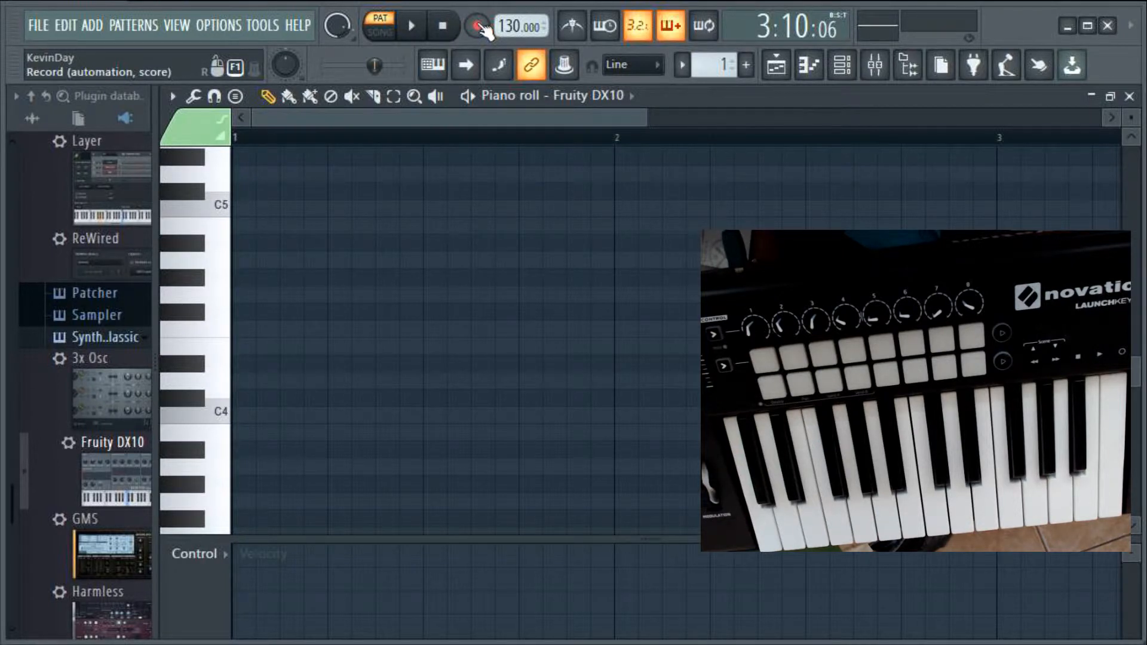
Step: Arm recording and answer the prompt with 'Notes and automation'
click(474, 26)
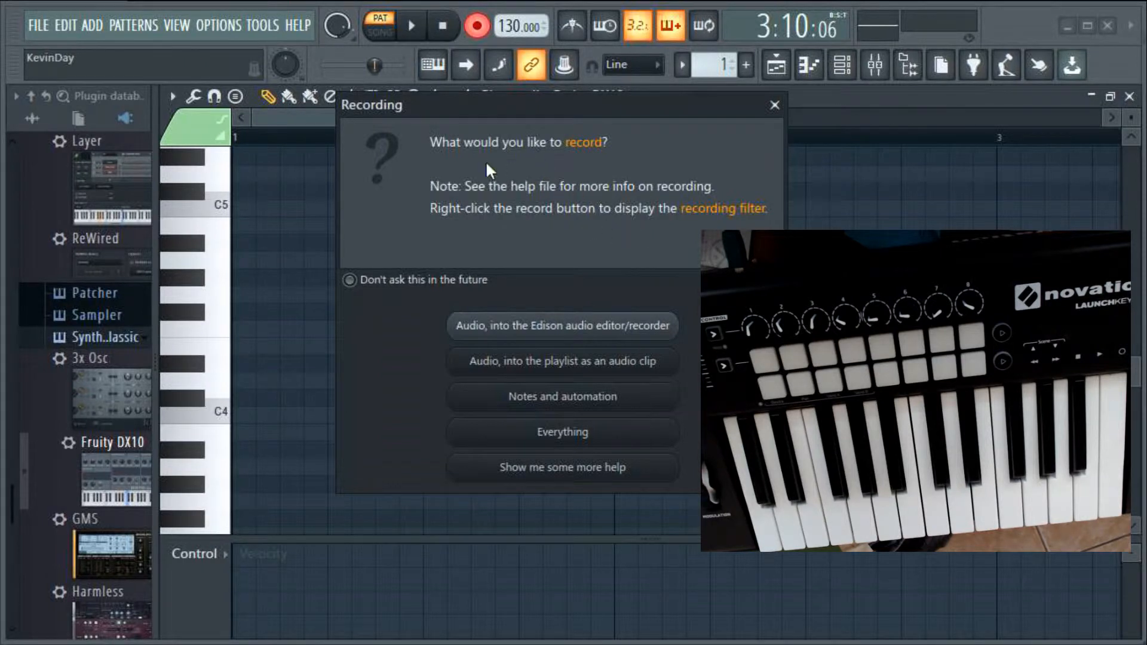
mouse_move(698, 413)
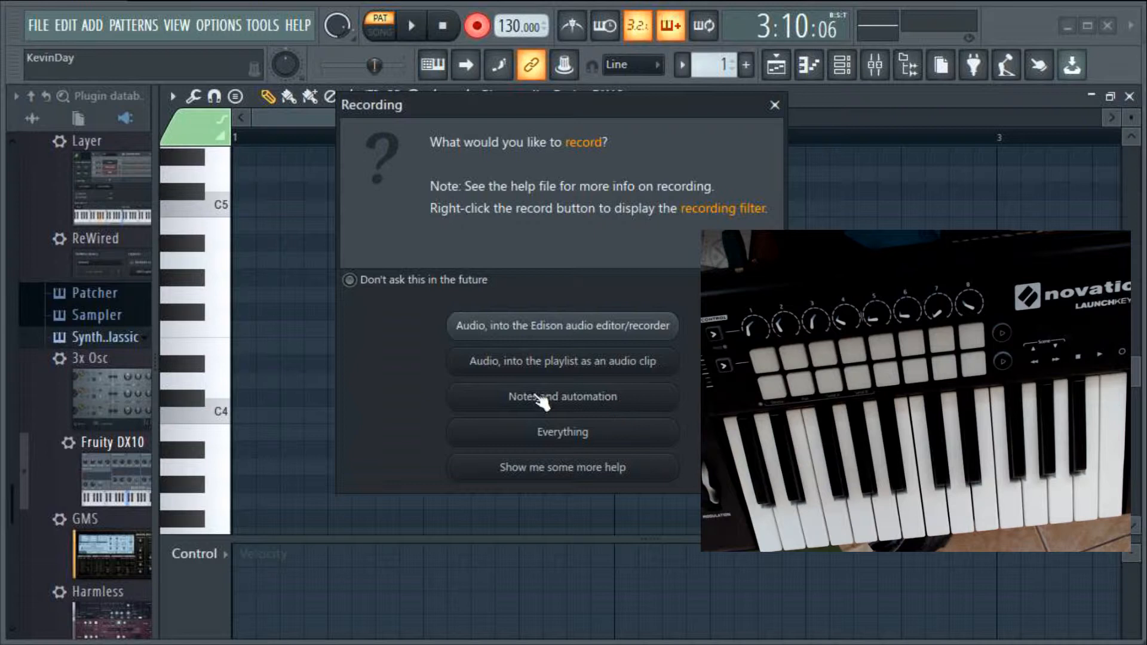
mouse_move(545, 402)
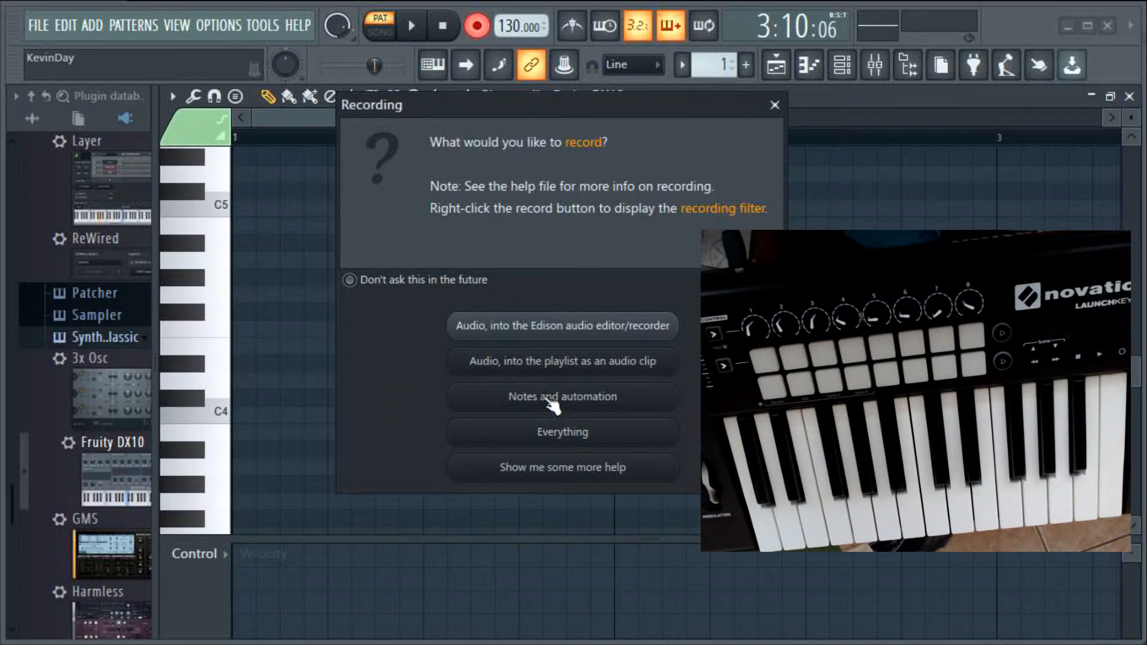
mouse_move(575, 404)
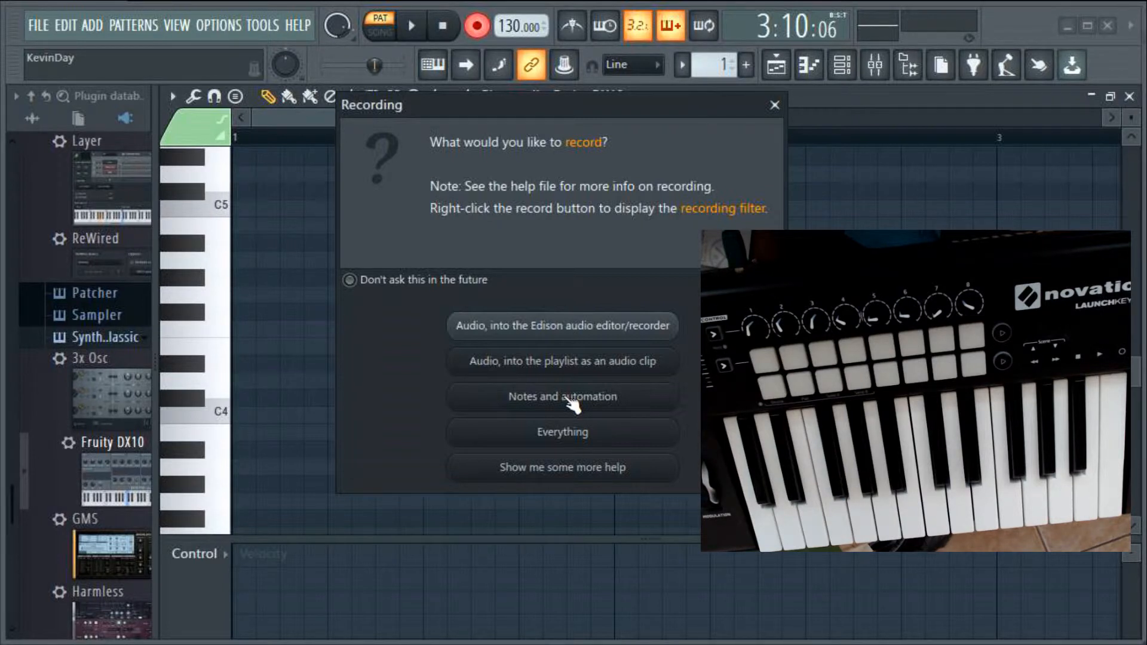
click(562, 396)
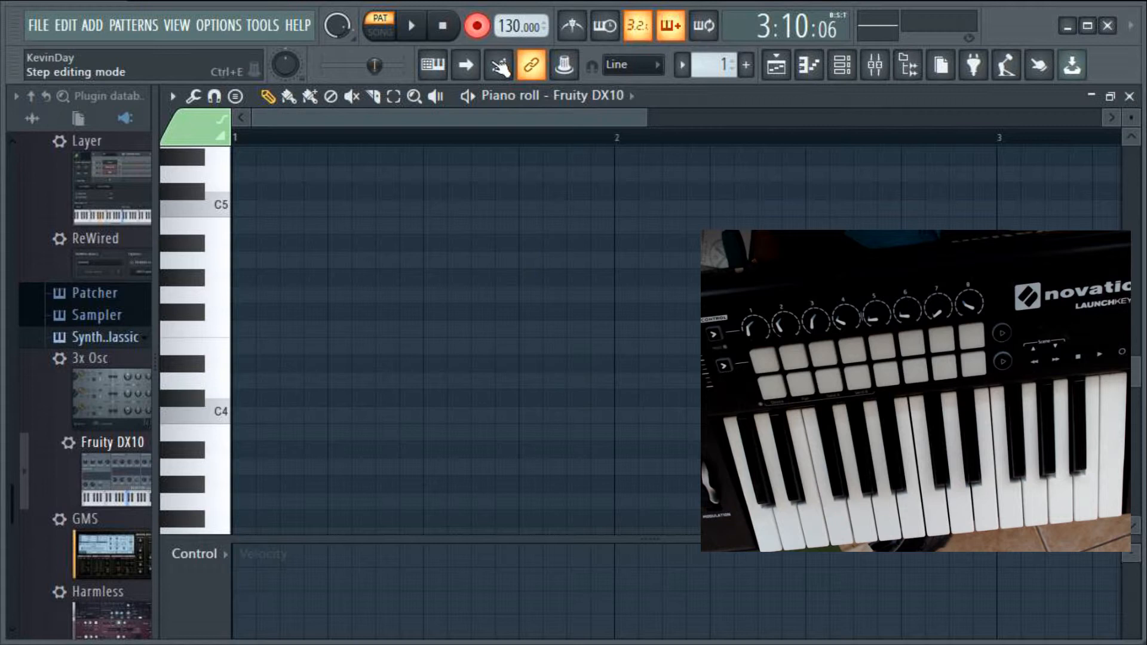
Step: Switch on the metronome with recording still armed
click(476, 26)
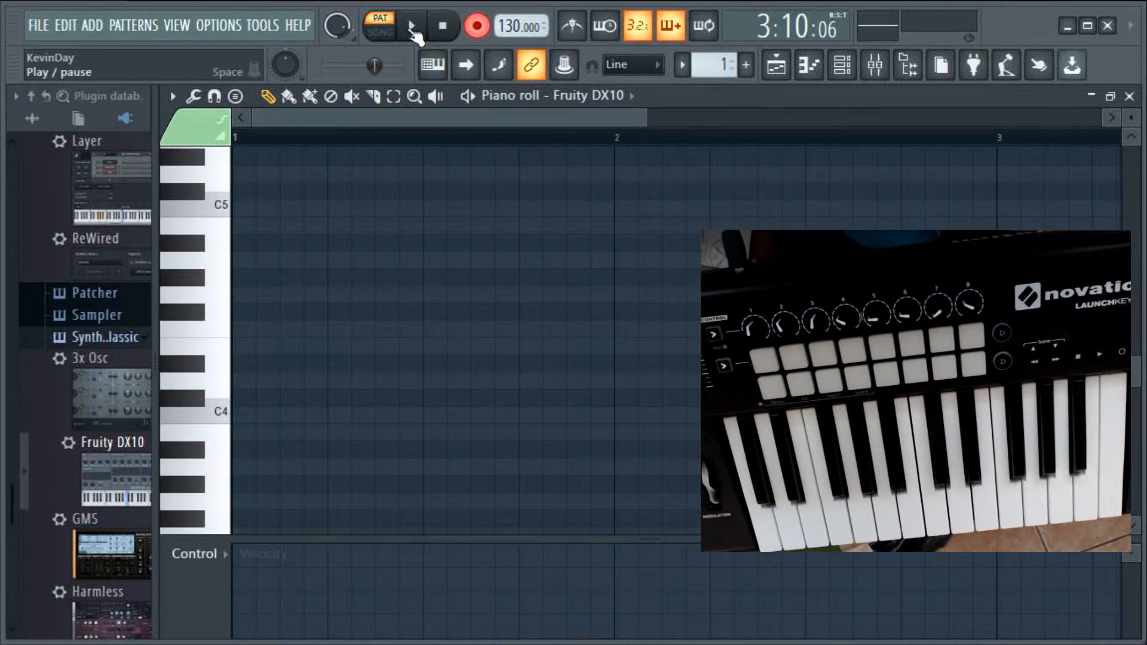
mouse_move(720, 65)
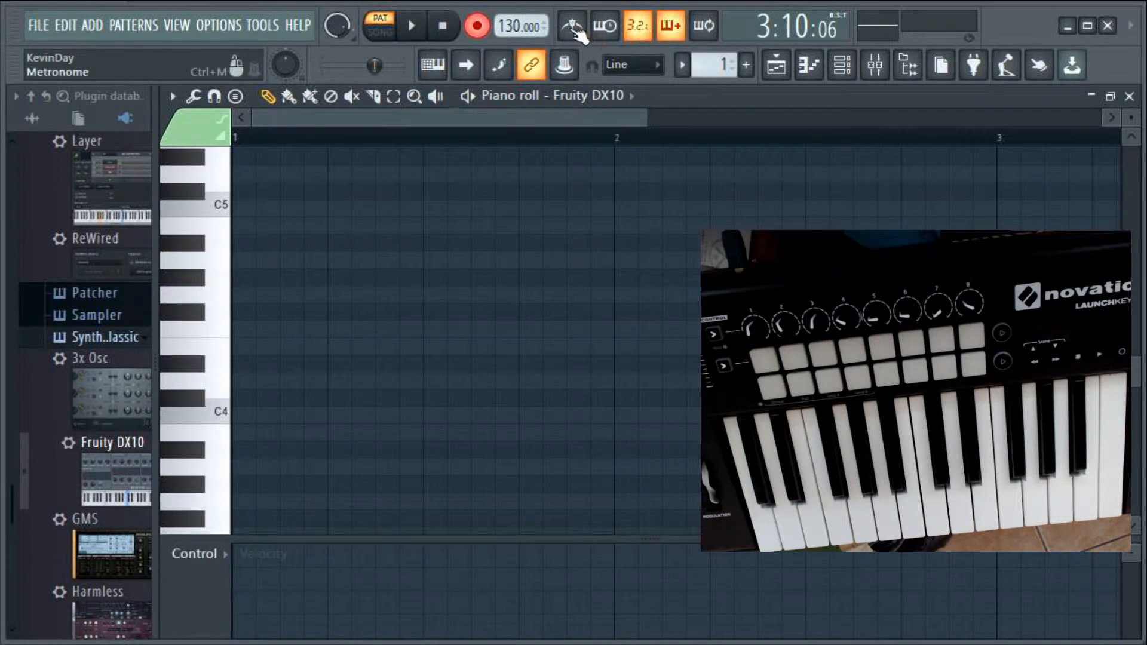
click(571, 25)
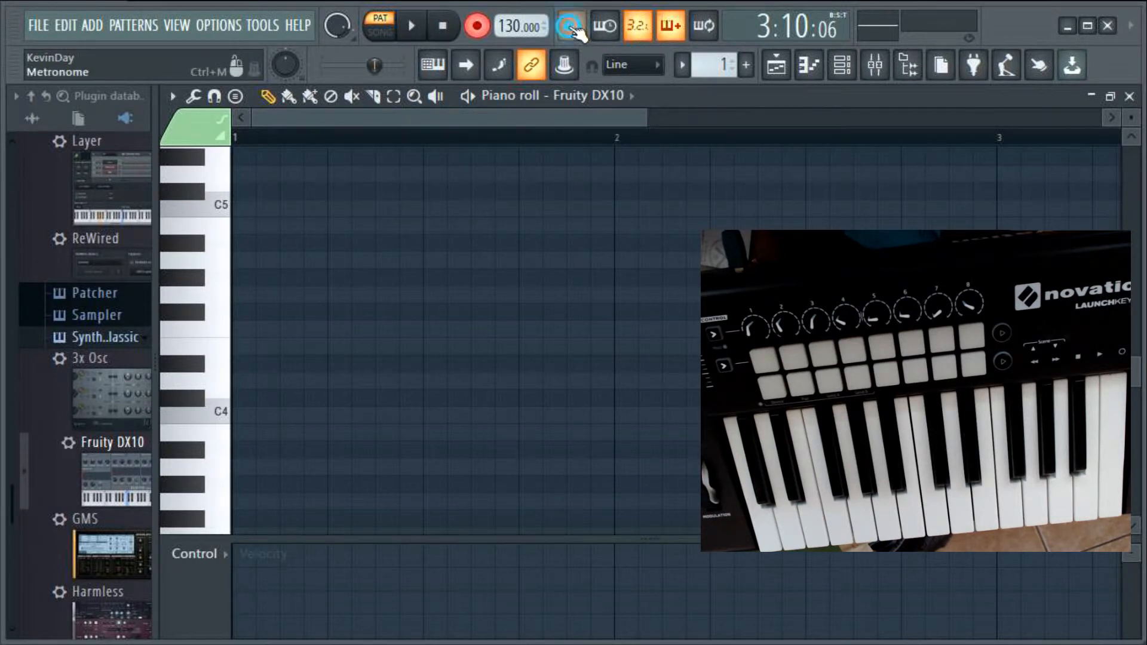
click(571, 25)
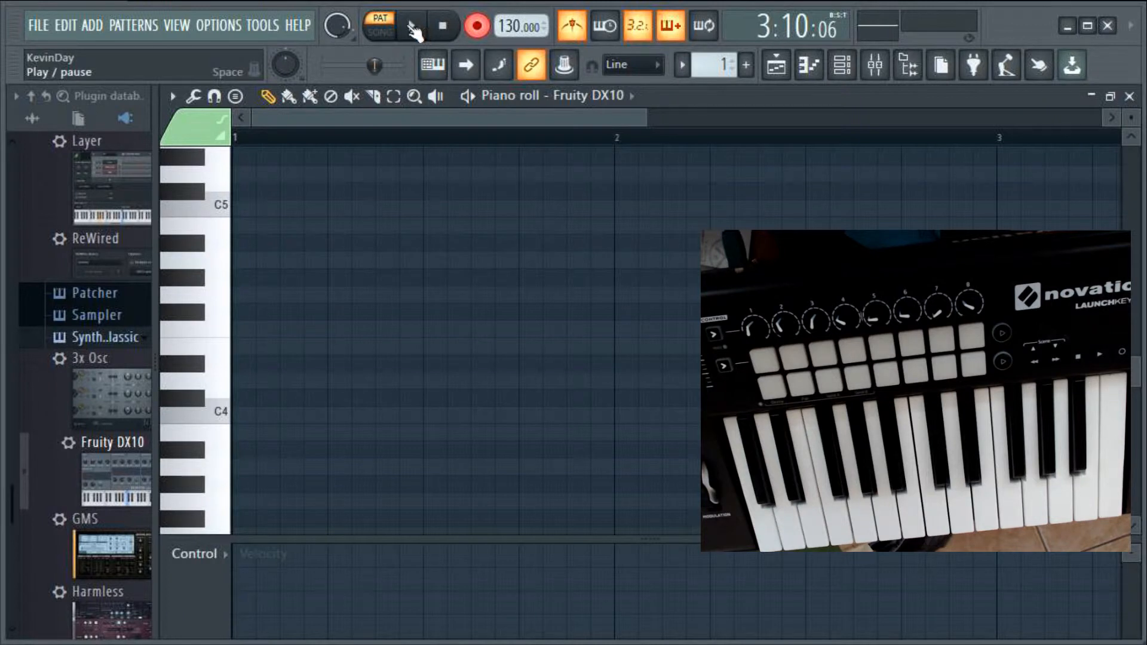
Step: Record a MIDI keyboard performance of D5, B4, G4 and C5 chords, then stop
click(412, 25)
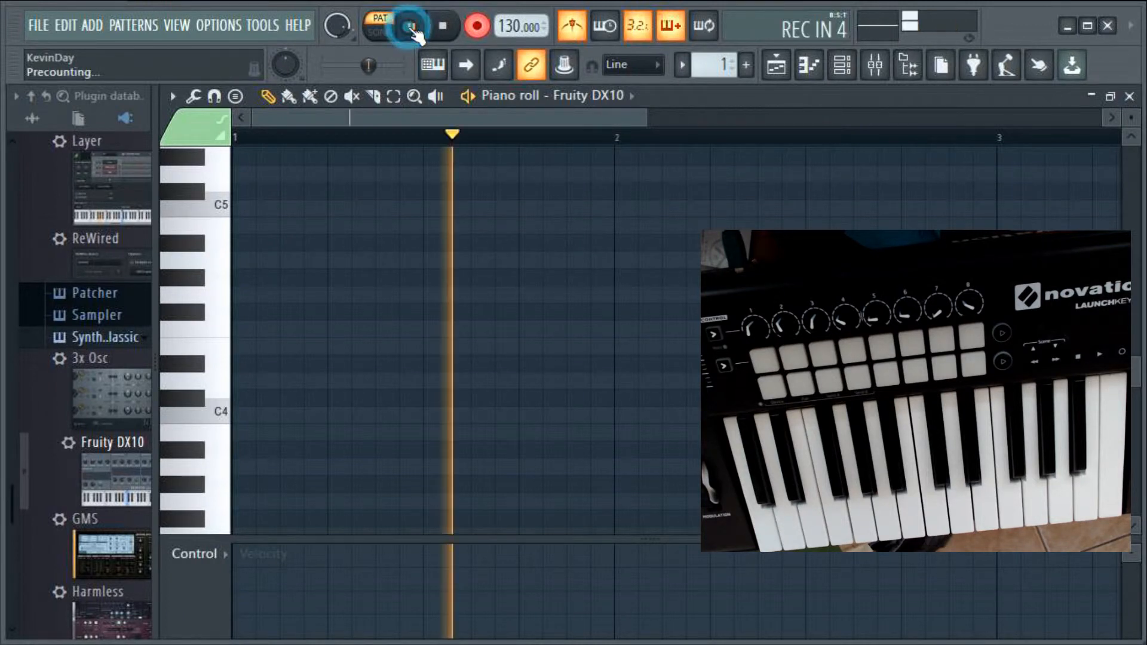
click(415, 25)
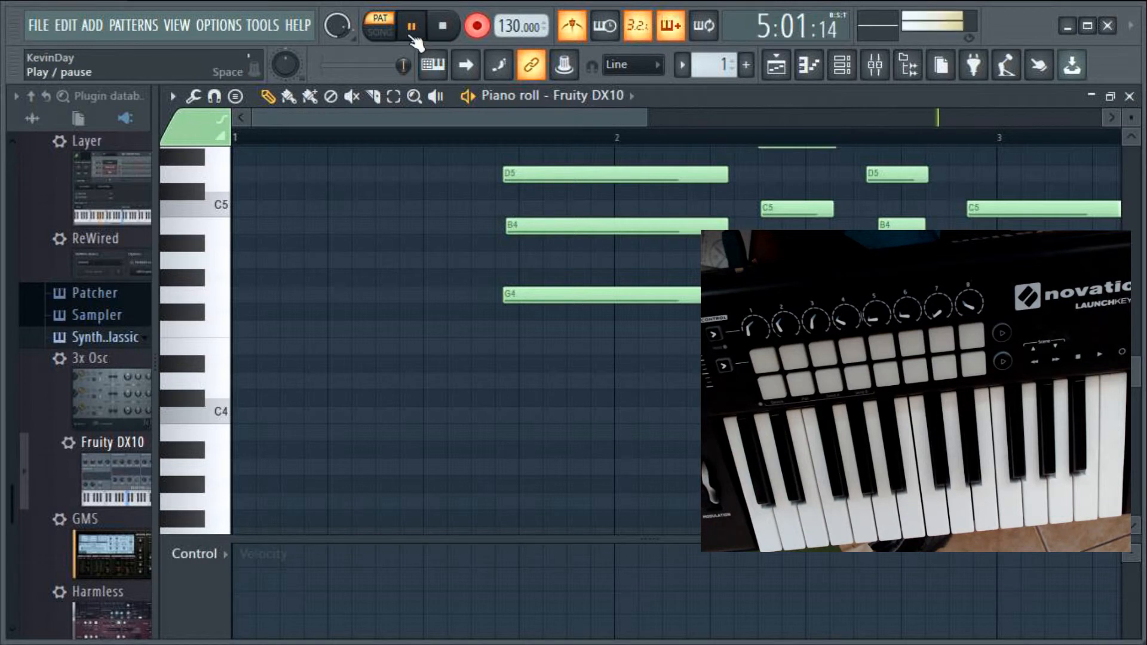
click(411, 25)
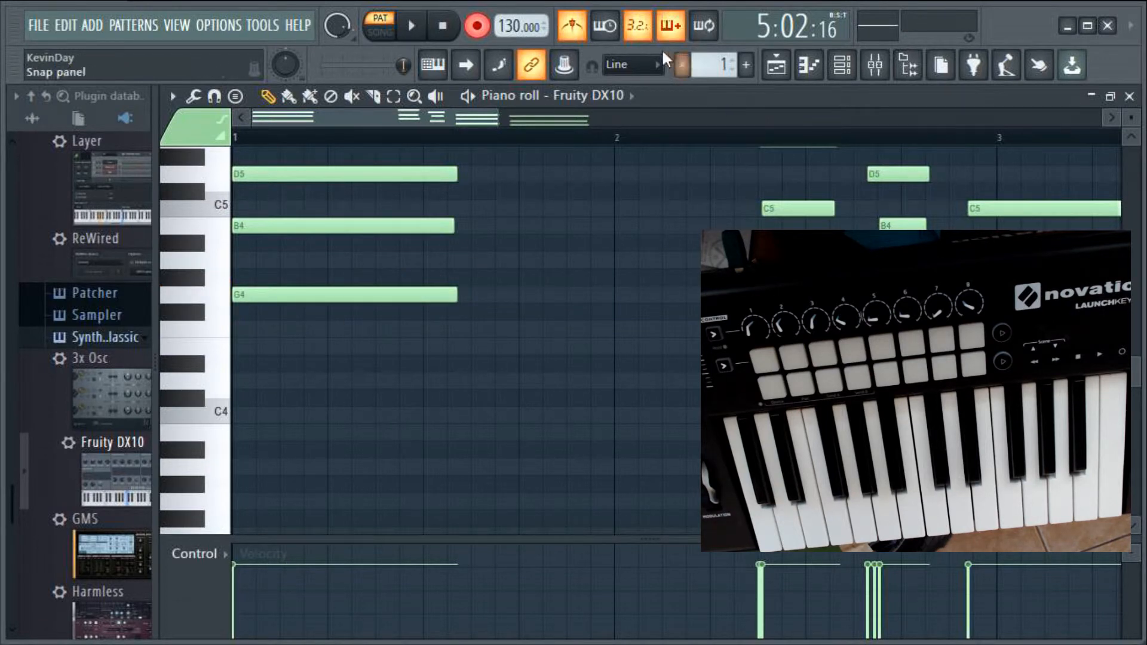
mouse_move(685, 268)
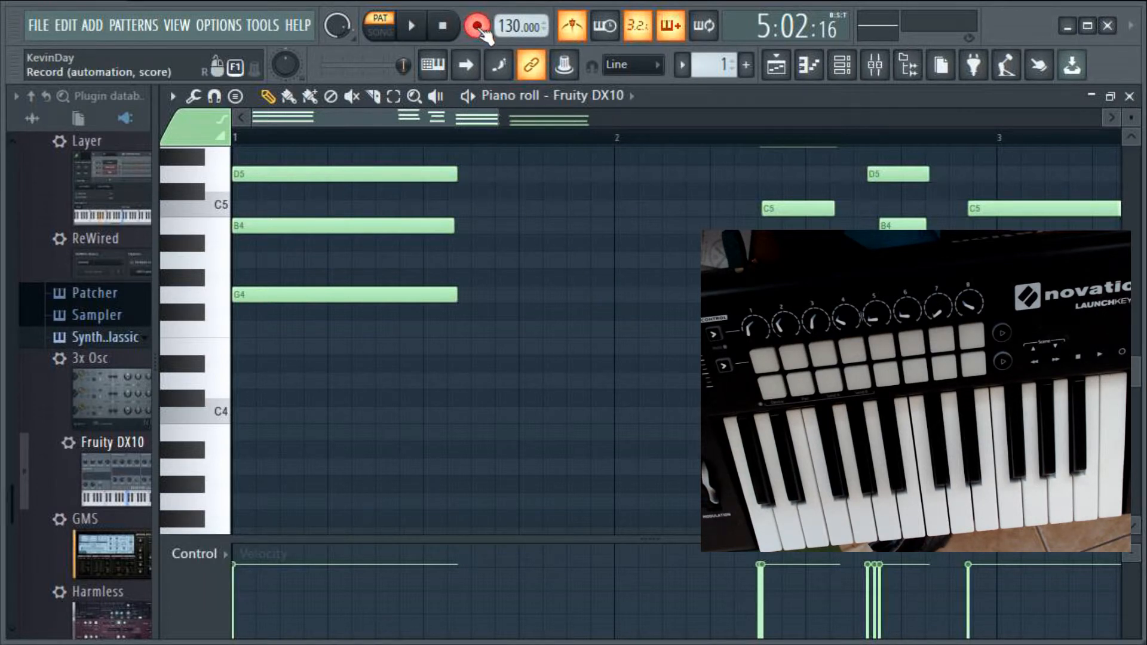
Step: Disarm recording, play back the recorded notes without metronome, then pause
click(473, 26)
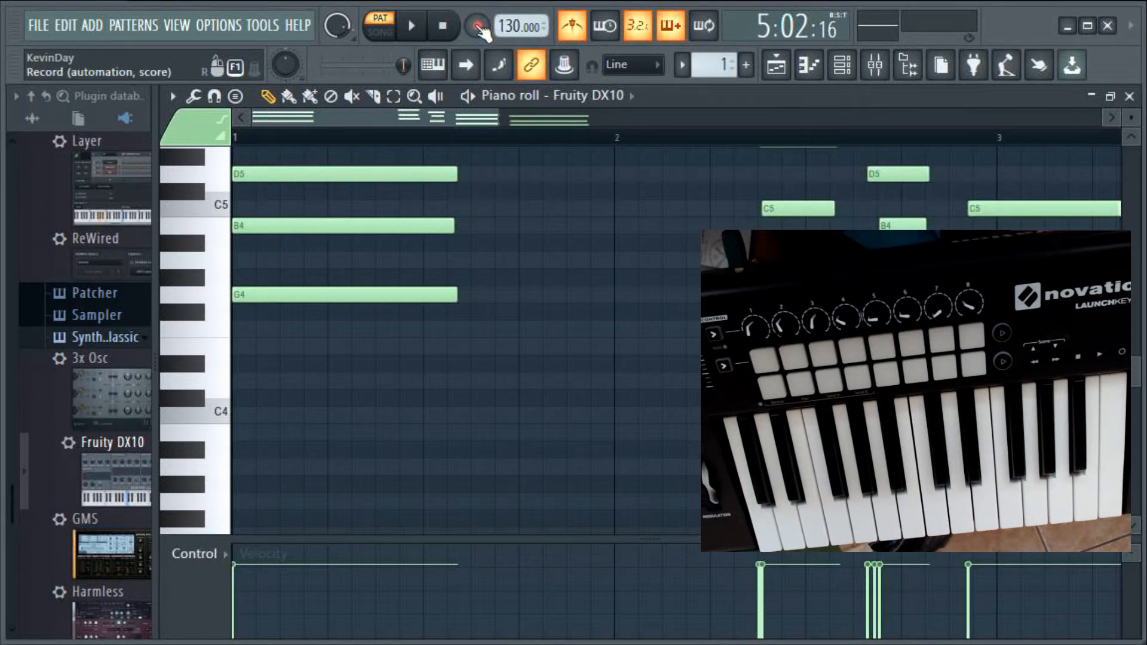
click(477, 27)
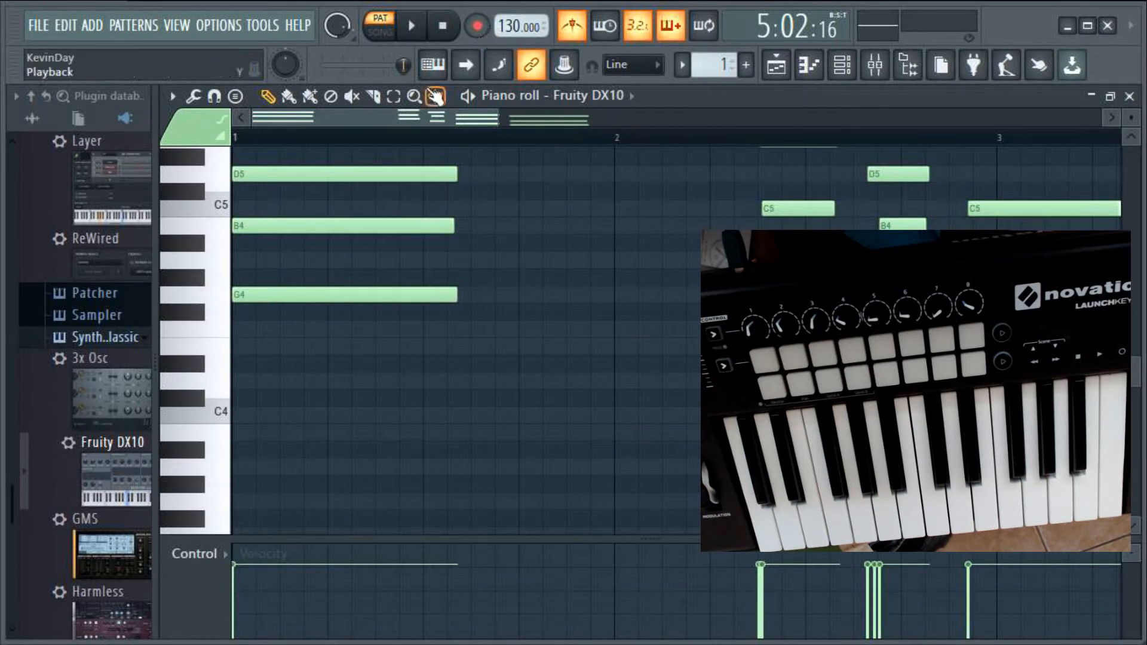
click(412, 25)
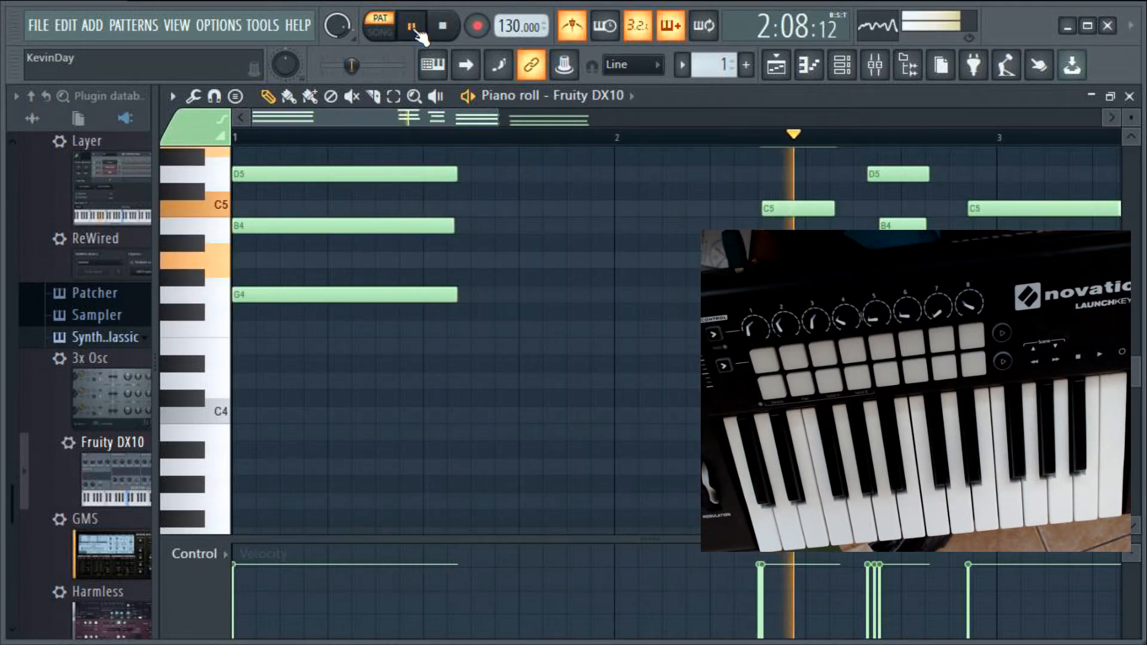
click(411, 25)
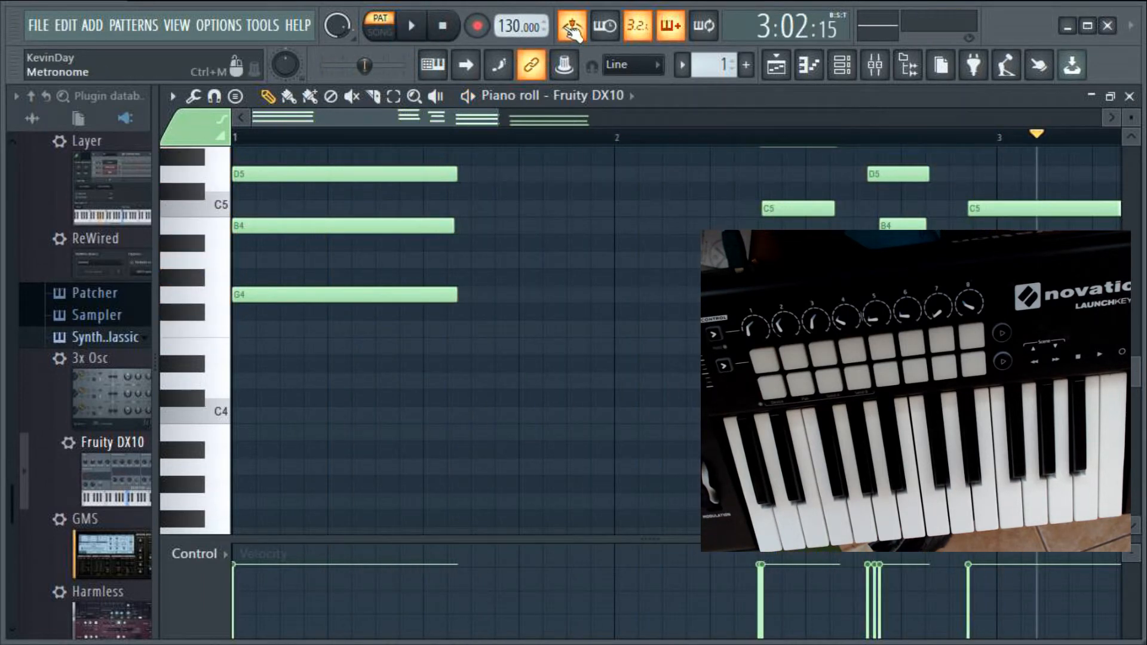
click(411, 25)
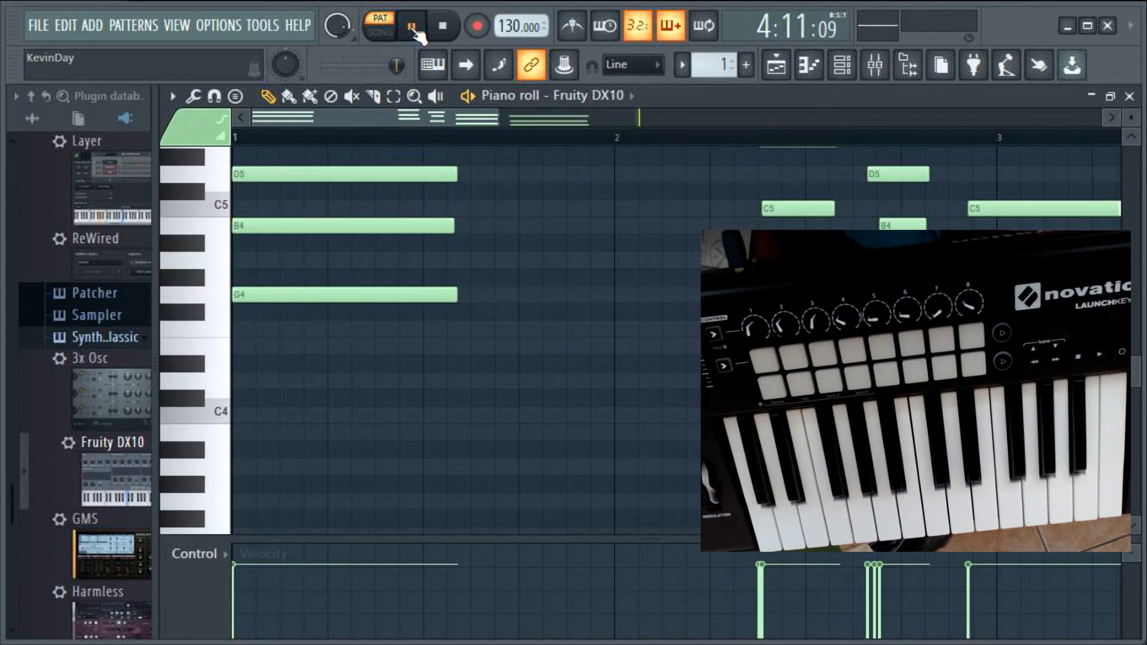
click(412, 25)
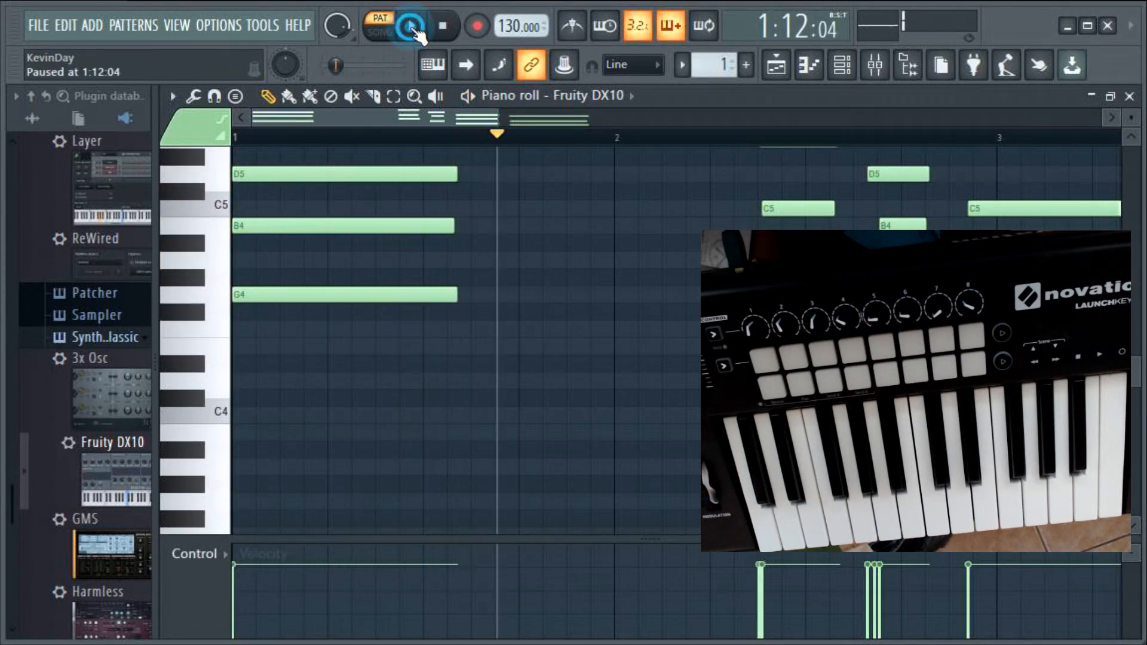
click(409, 27)
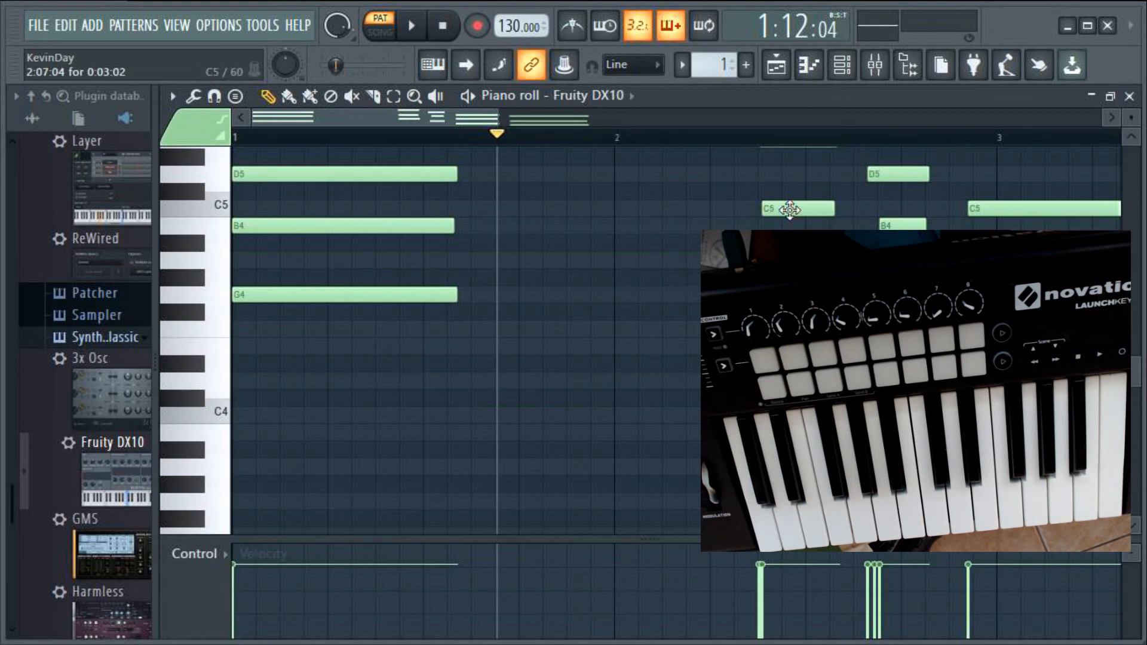
mouse_move(669, 262)
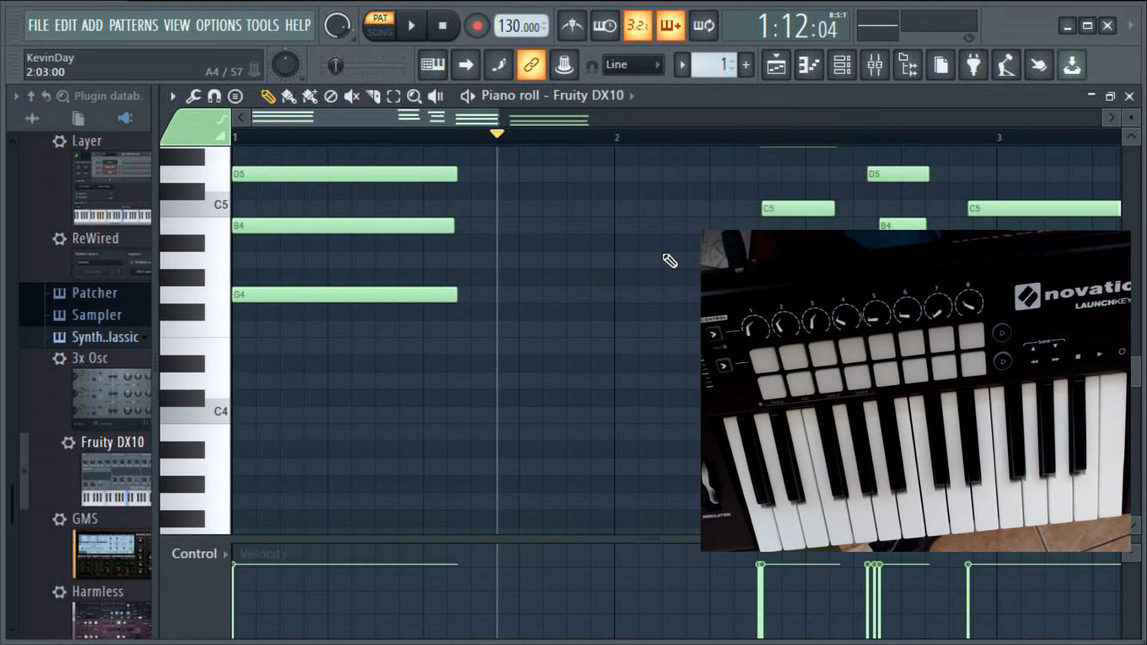